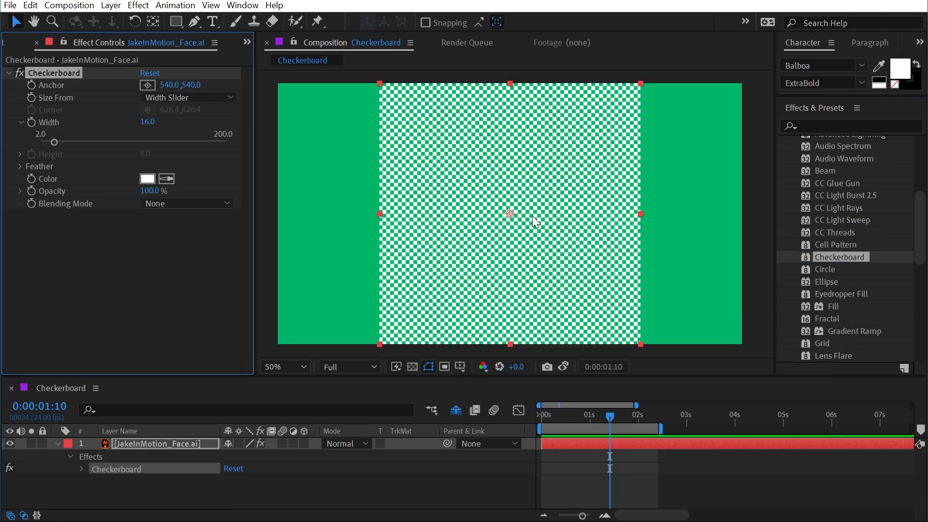
pyautogui.moveTo(519, 213)
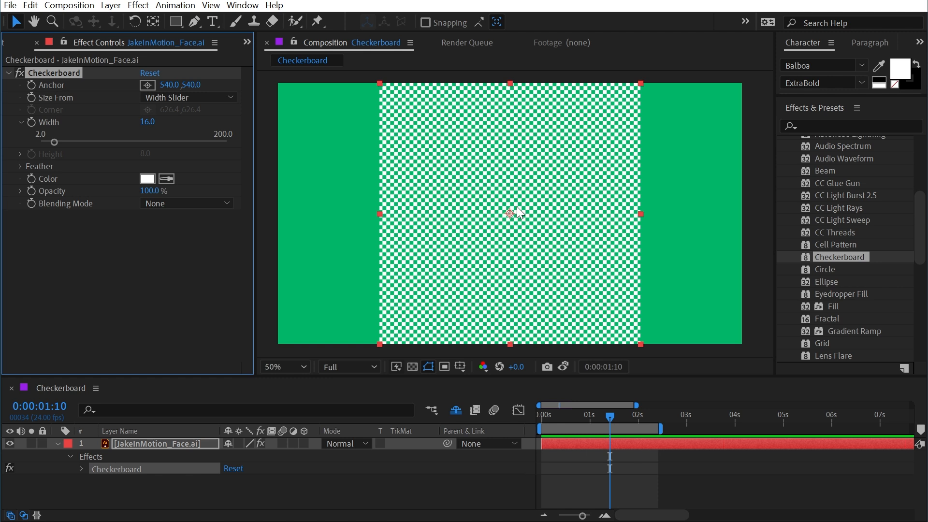
pyautogui.moveTo(557, 242)
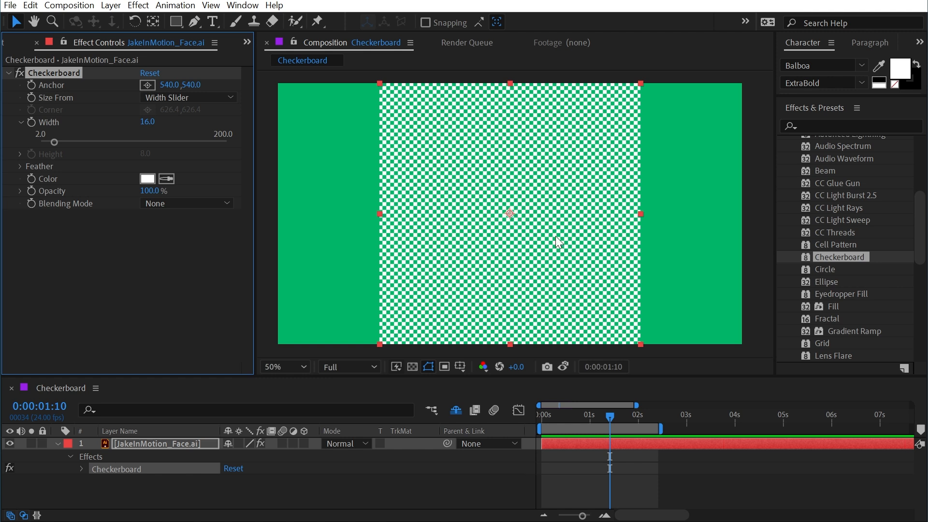
pyautogui.moveTo(551, 236)
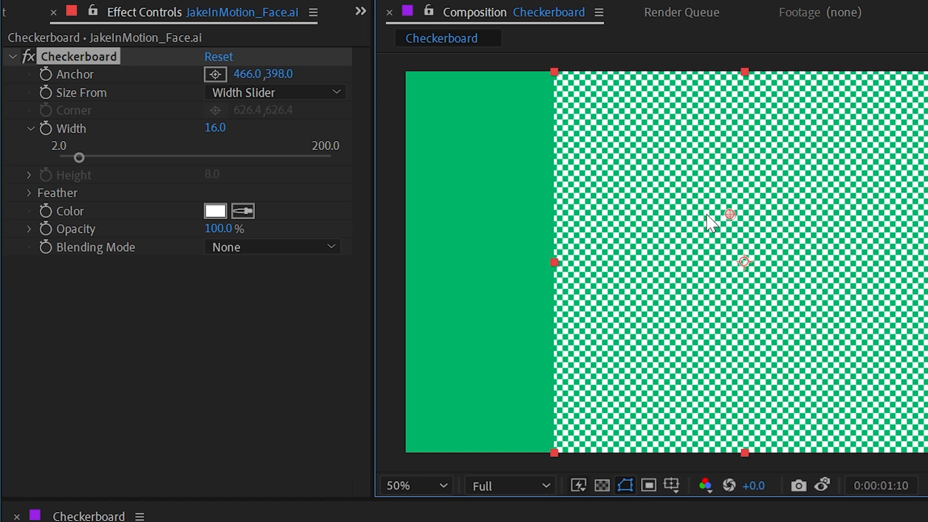
# Shift the checker anchor, widen the checks, and size from a corner point at 706.4, 614.4.
pyautogui.moveTo(730, 214); pyautogui.dragTo(697, 259)
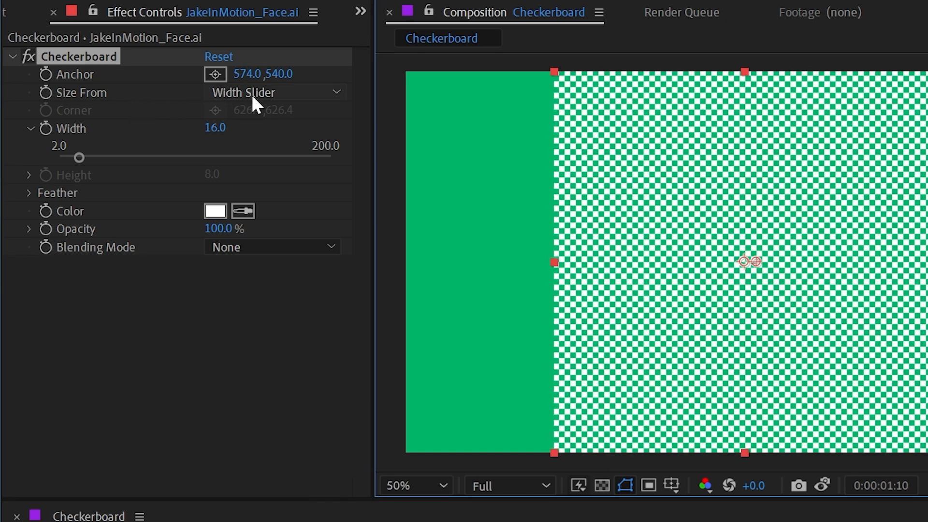
pyautogui.moveTo(80, 158); pyautogui.dragTo(106, 158)
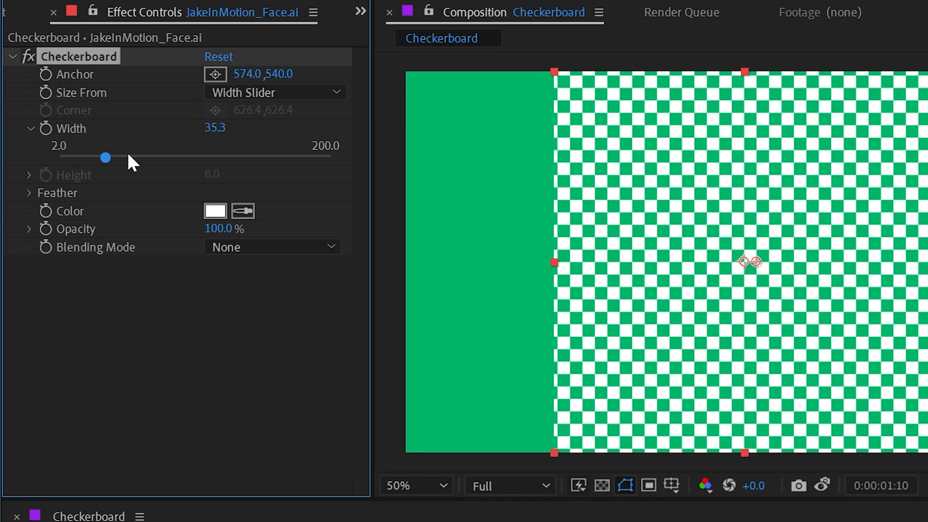
pyautogui.moveTo(106, 158); pyautogui.dragTo(141, 158)
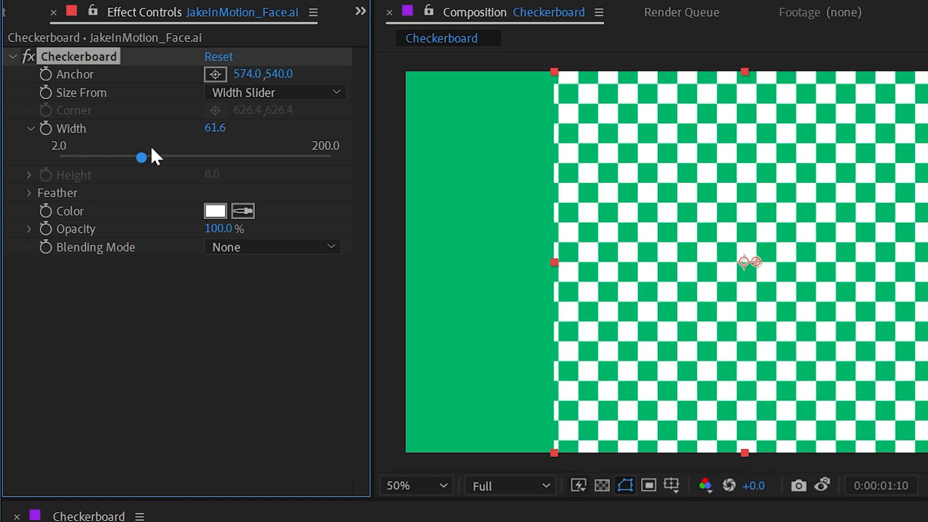
pyautogui.click(274, 92)
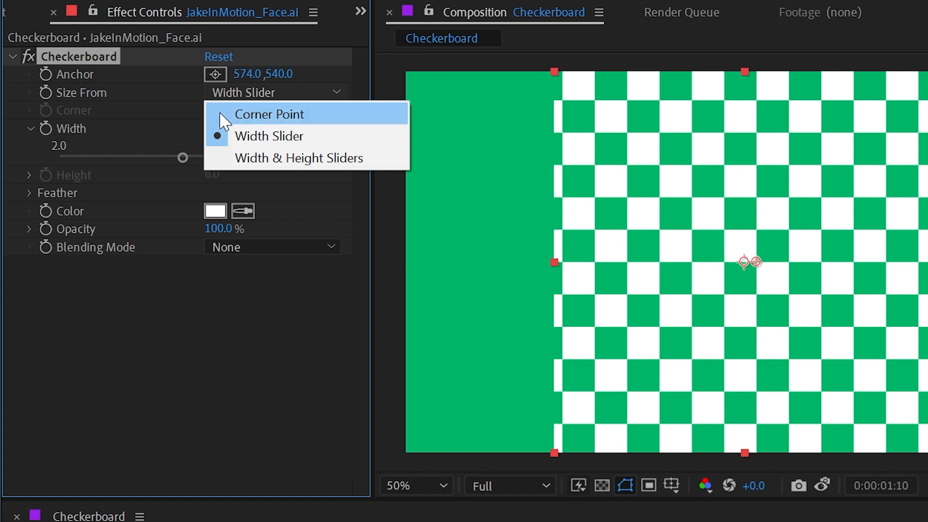
pyautogui.click(270, 114)
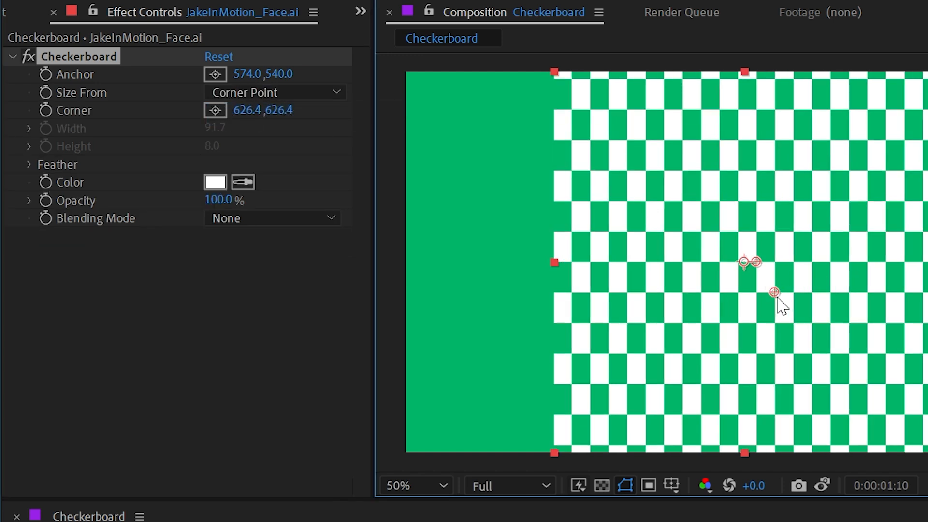
pyautogui.moveTo(775, 292); pyautogui.dragTo(802, 287)
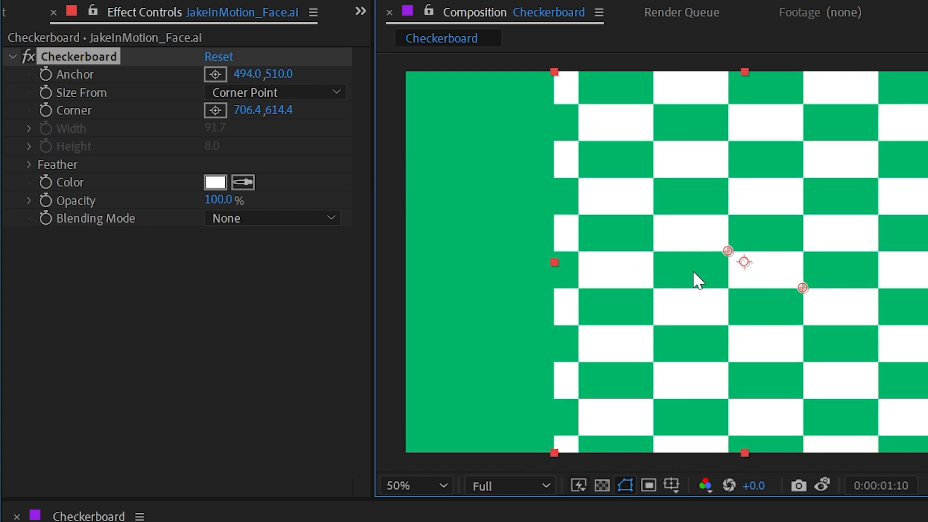
pyautogui.moveTo(788, 250)
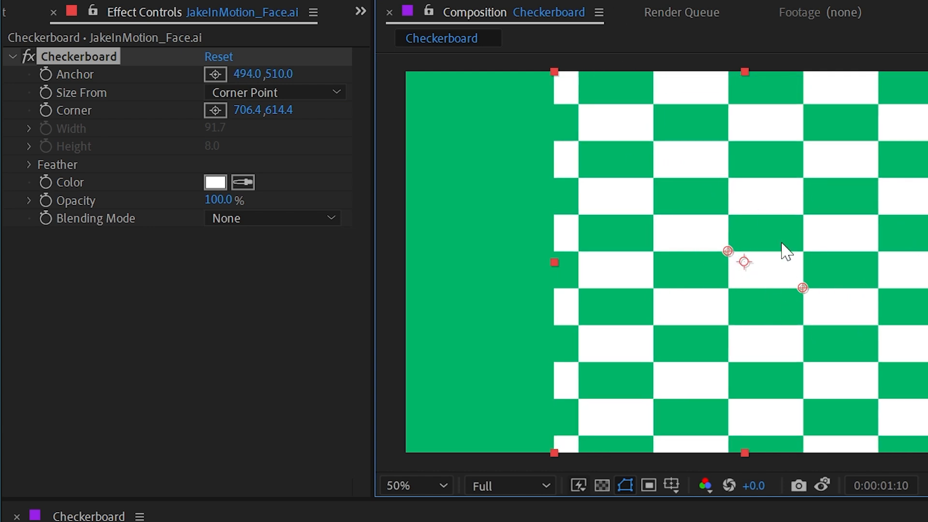
# Size checks from a single Width Slider at 277 and reveal the zero feather settings.
pyautogui.click(275, 93)
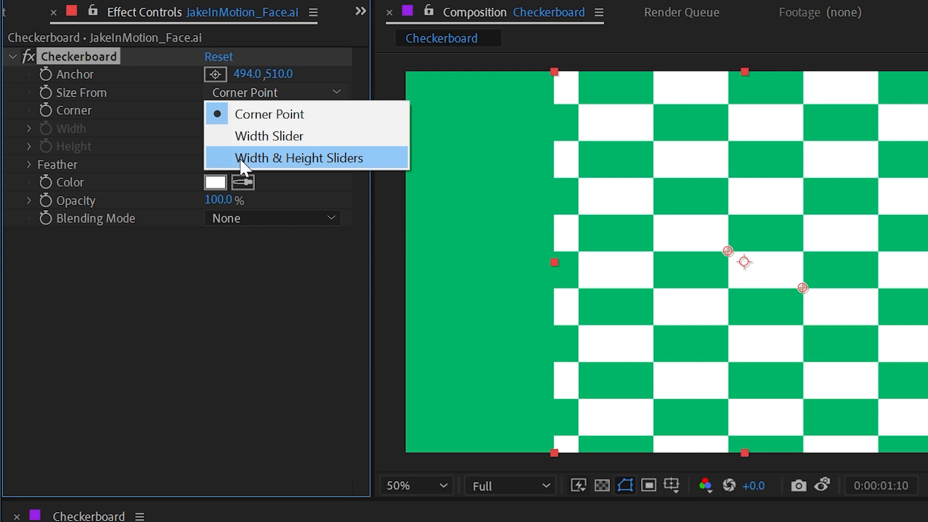
pyautogui.click(300, 158)
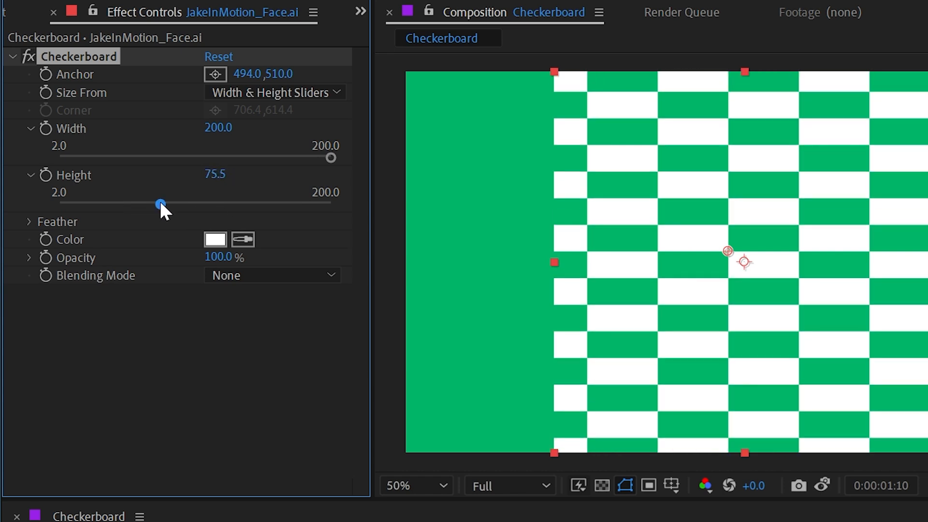
pyautogui.click(272, 92)
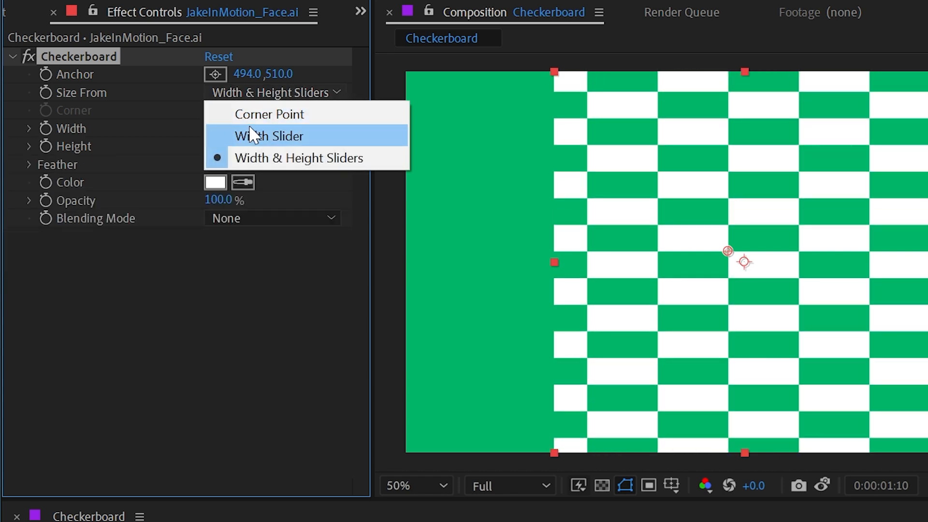
pyautogui.click(269, 135)
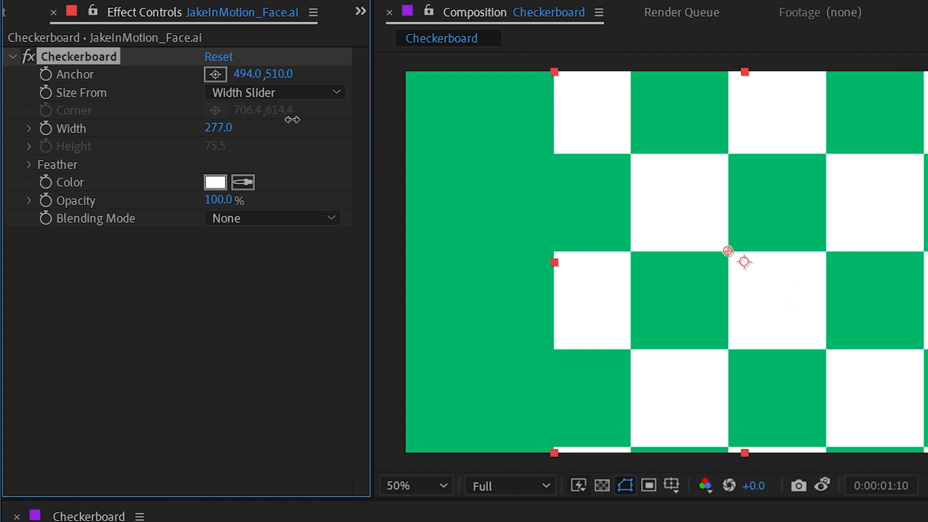
pyautogui.click(28, 164)
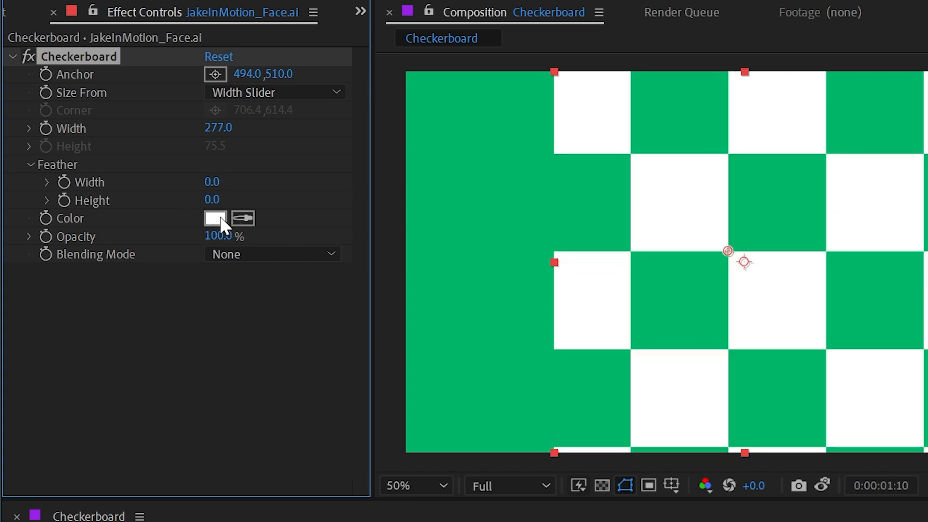
# Choose a colour for the white checkerboard squares.
pyautogui.click(215, 219)
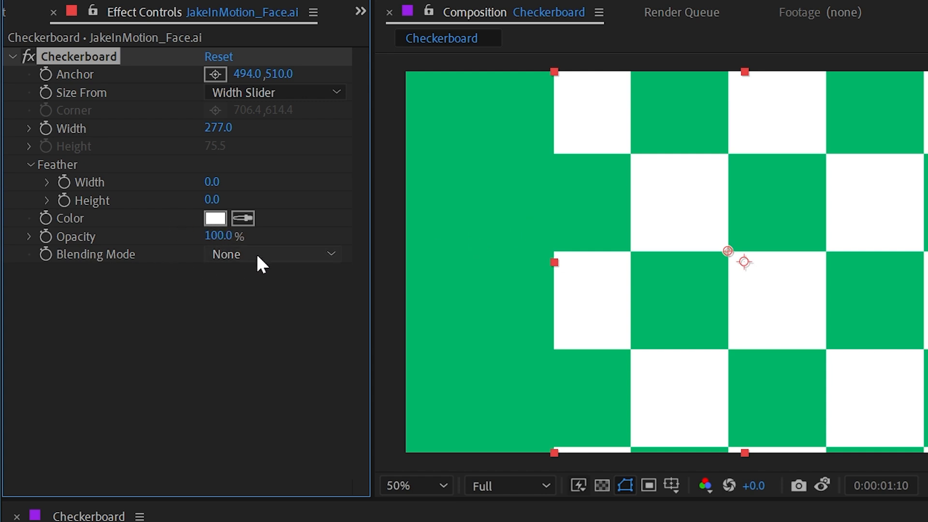
pyautogui.moveTo(249, 266)
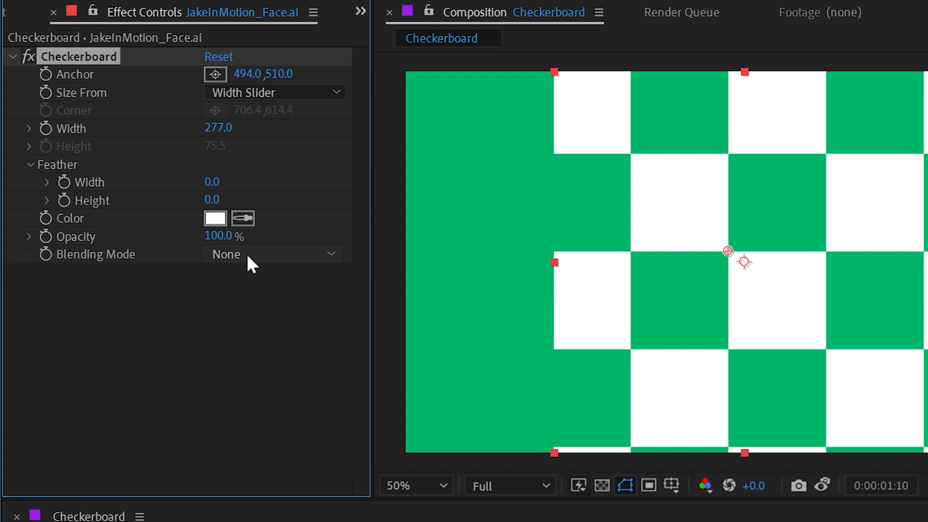
# Set Checkerboard Blending Mode to Stencil Alpha and lower Width from 277 to 5.
pyautogui.click(272, 254)
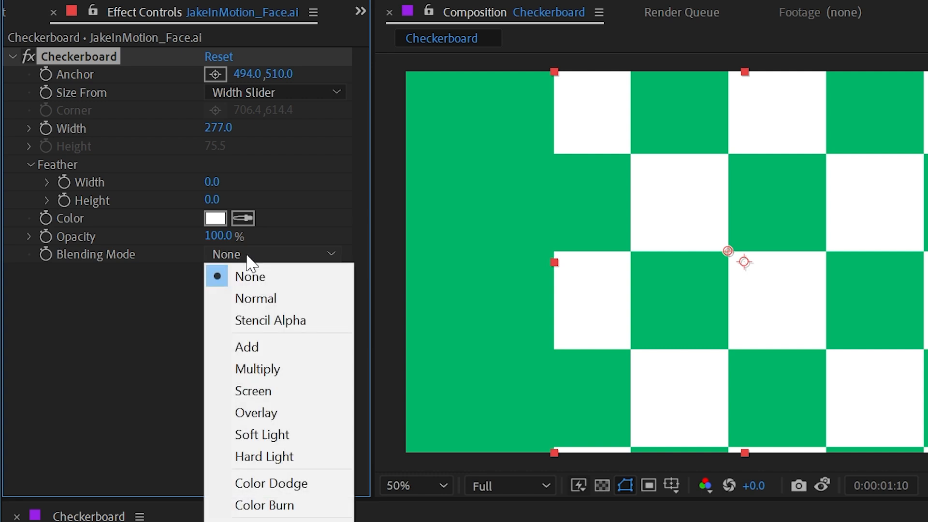
pyautogui.moveTo(256, 299)
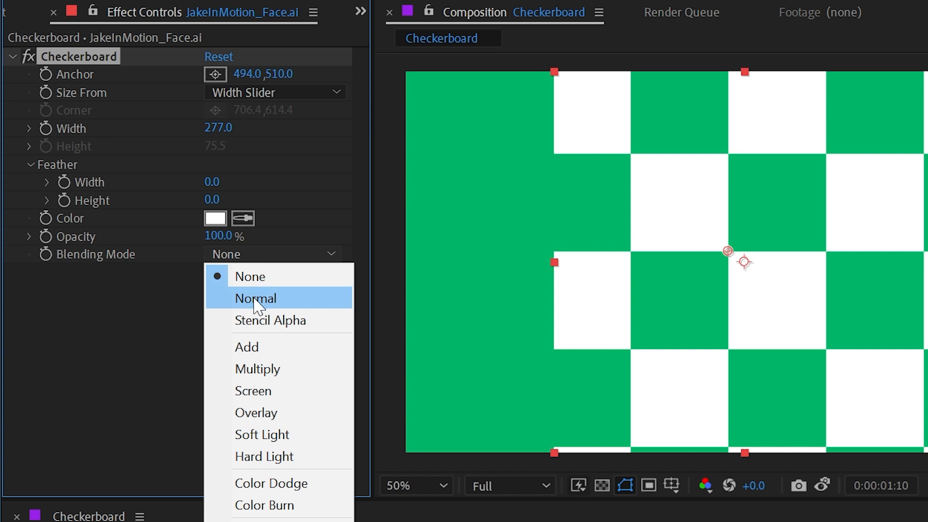
pyautogui.click(256, 298)
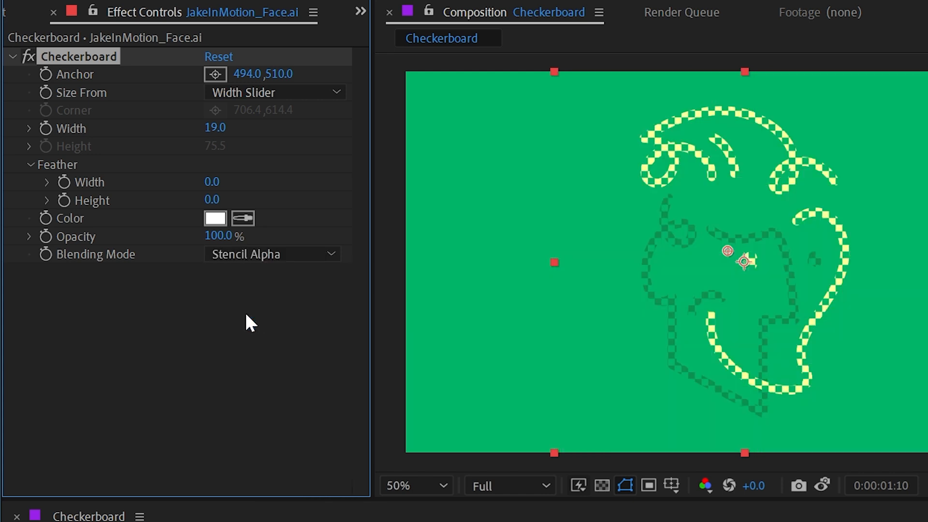
pyautogui.moveTo(280, 258)
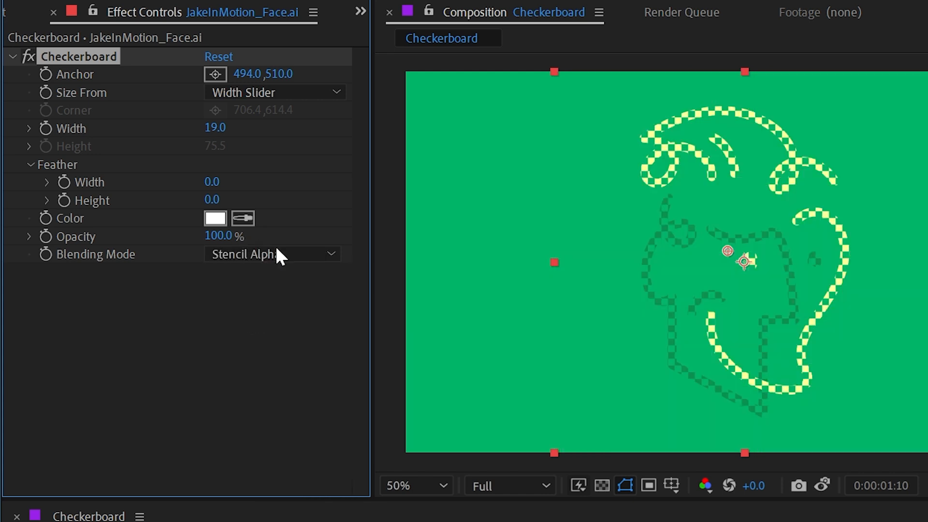
pyautogui.click(272, 254)
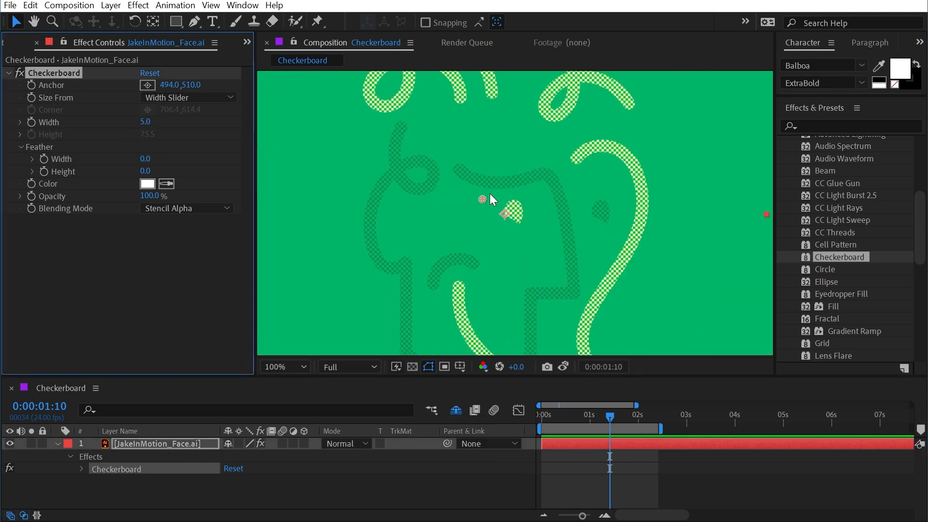
# Zoom the viewer out to fit the face and search Effects & Presets for 'transf'.
pyautogui.click(283, 367)
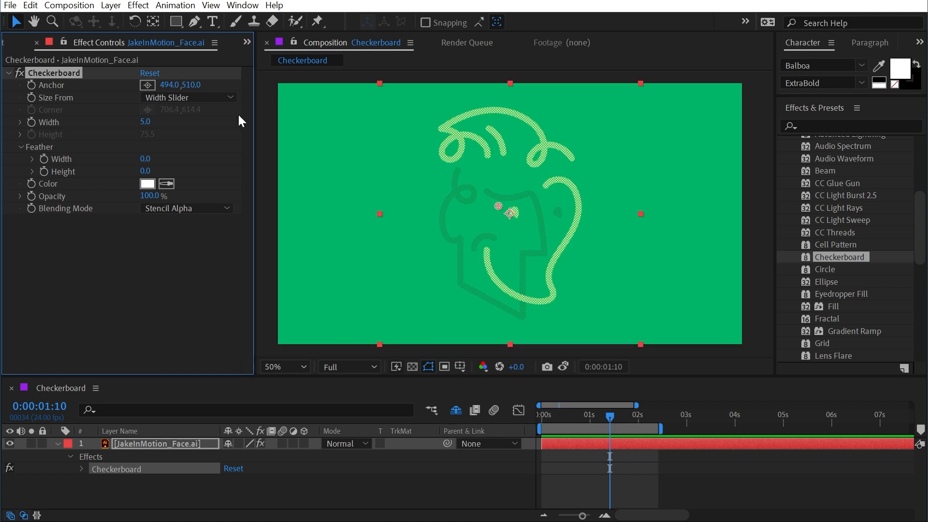
pyautogui.click(282, 366)
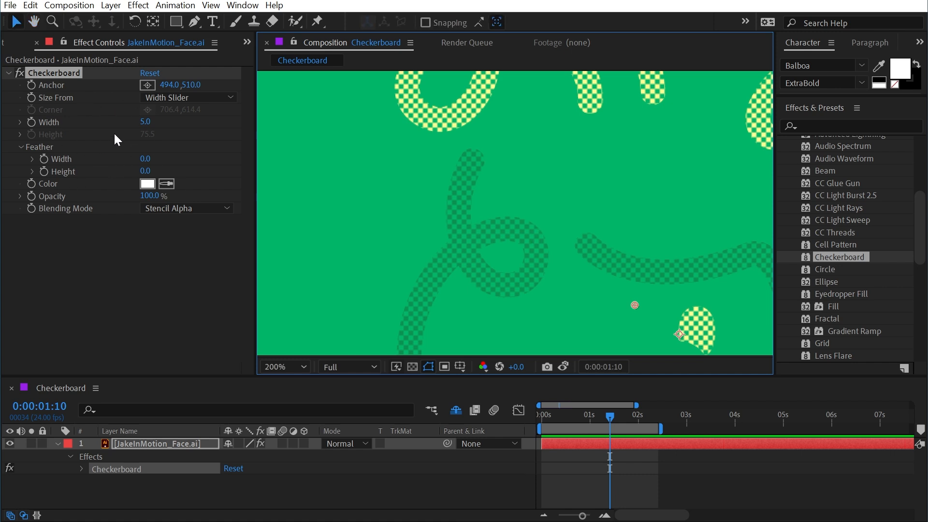
pyautogui.write('transf')
pyautogui.write('45')
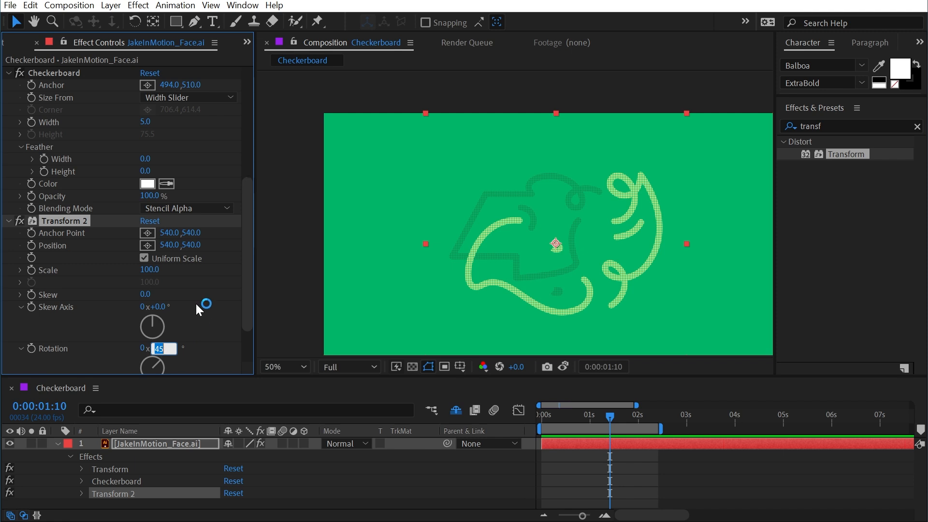
# Set Transform 2 Rotation to -45 and zoom in on the diamond checks.
pyautogui.write('-45.0')
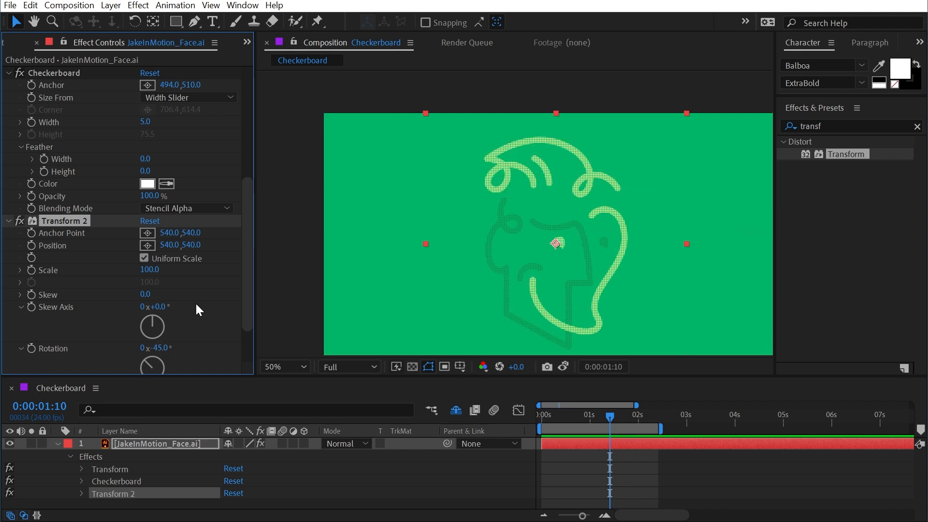
pyautogui.click(285, 367)
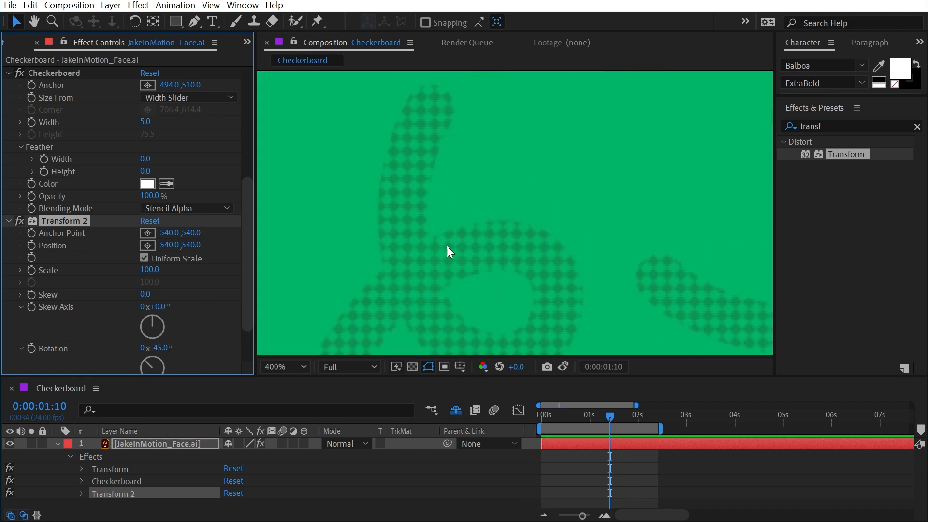
pyautogui.moveTo(482, 277)
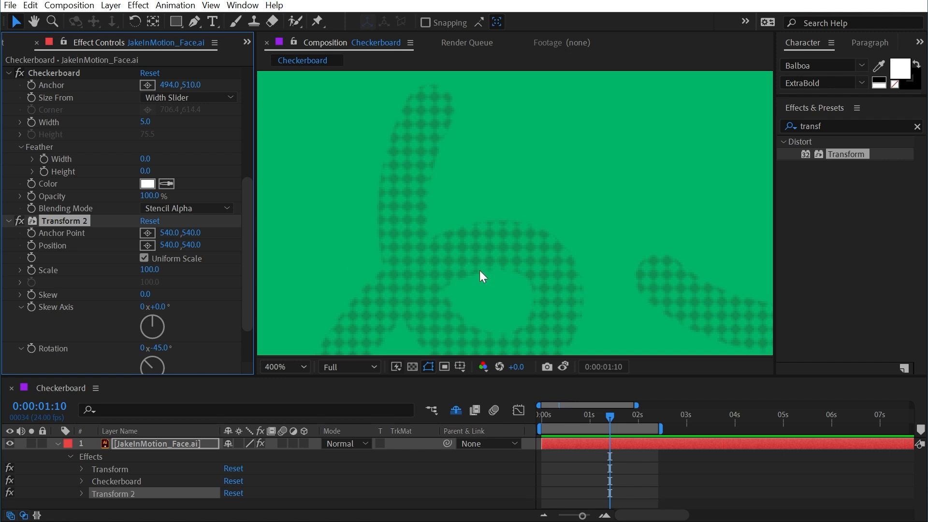
pyautogui.moveTo(131, 139)
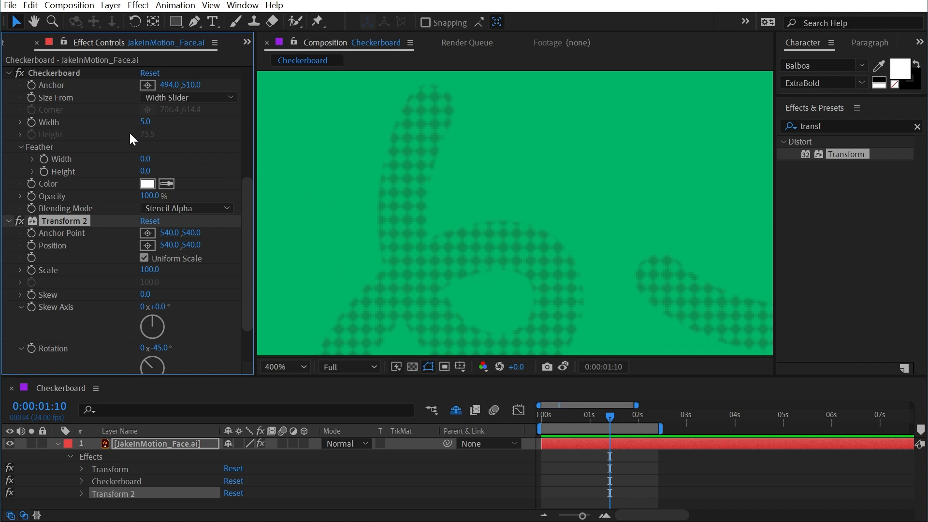
pyautogui.moveTo(97, 240)
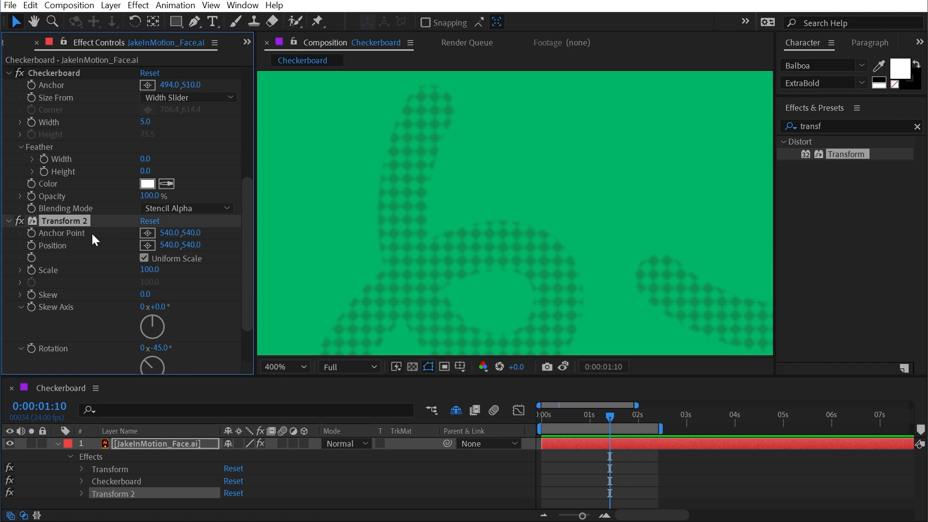
pyautogui.moveTo(53, 313)
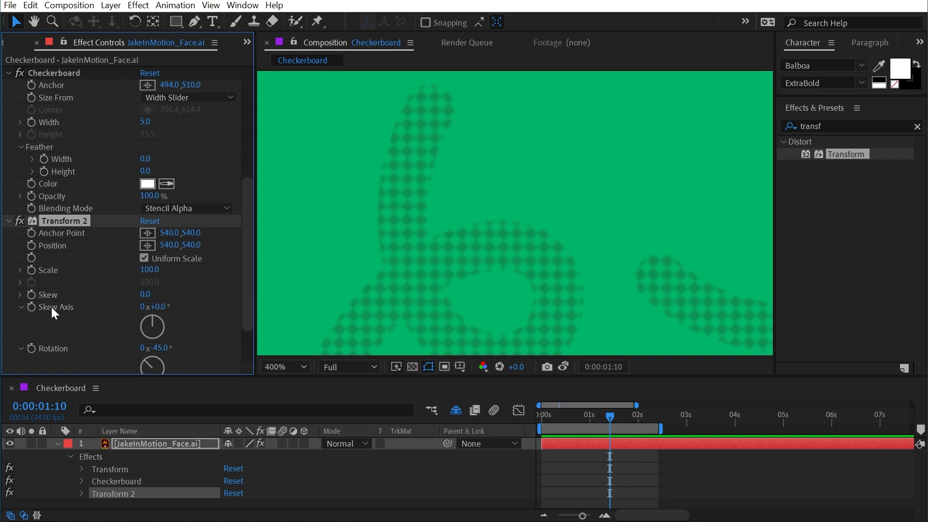
pyautogui.moveTo(53, 354)
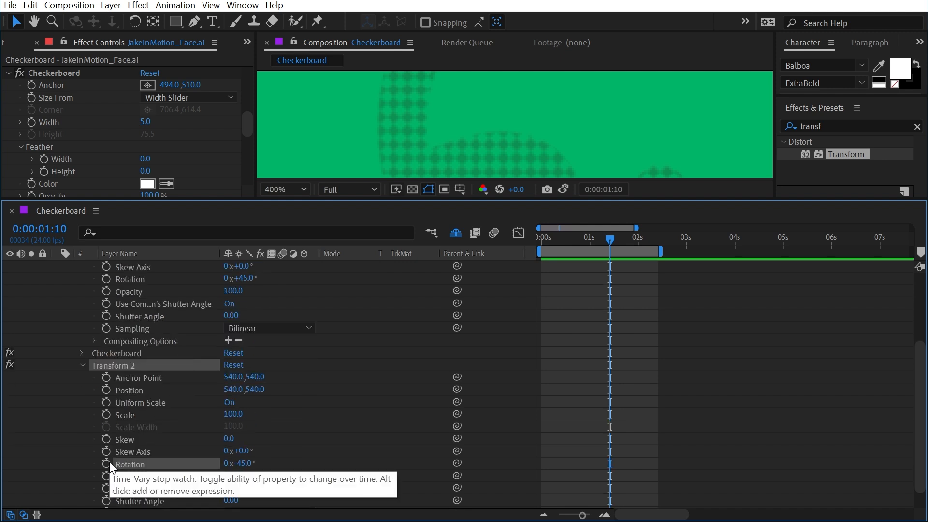
# Add the default expression effect("Transform 2")(8) to Transform 2's Rotation.
pyautogui.click(106, 465)
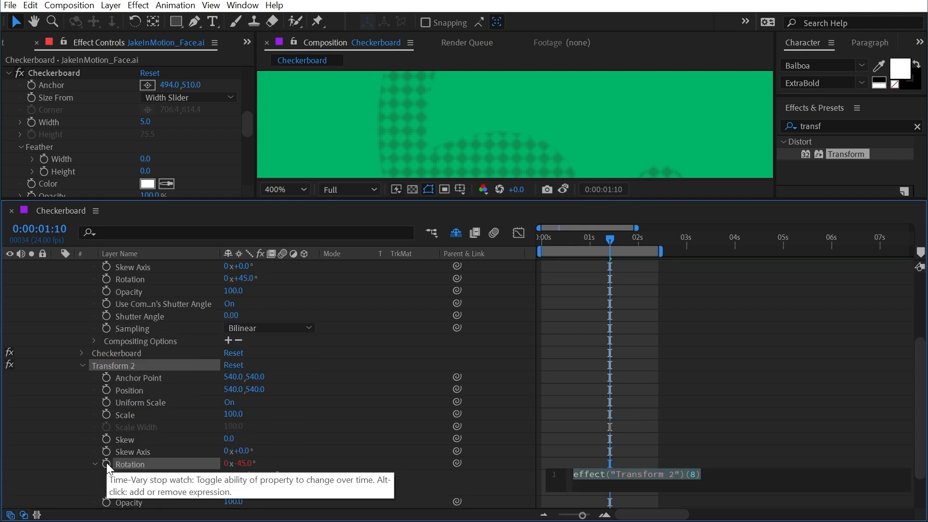